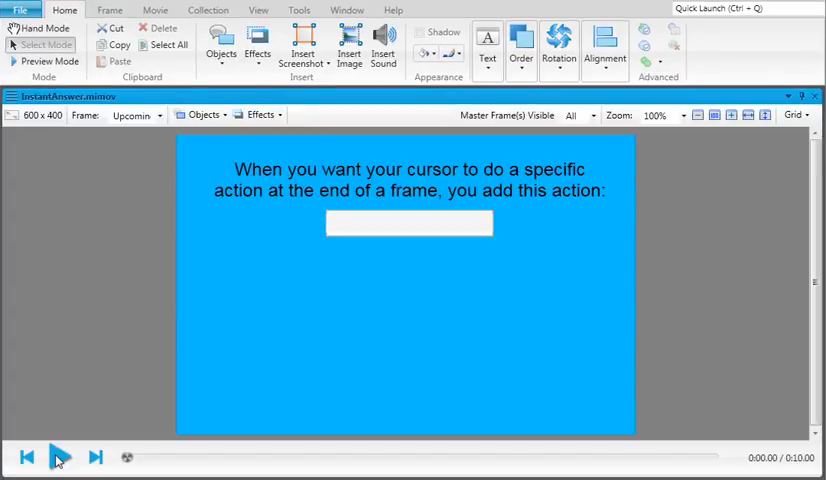
# Play the quiz frame preview and pause it once the hint text shows beneath the answer box.
pyautogui.click(64, 456)
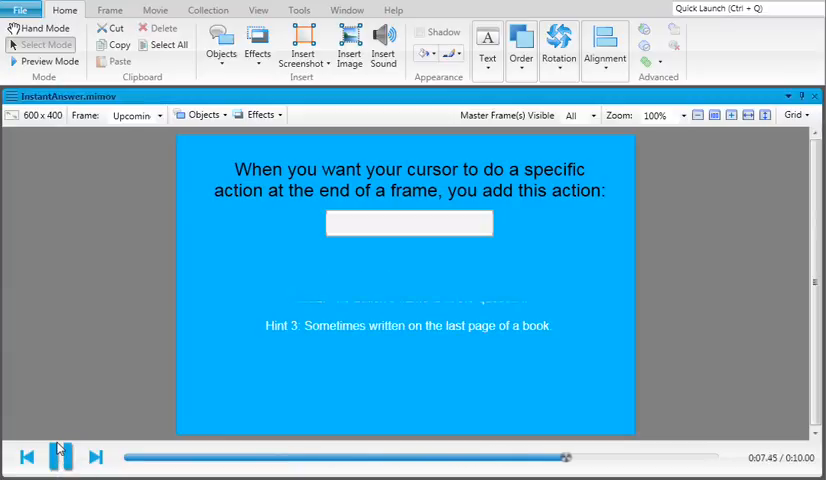
pyautogui.click(60, 456)
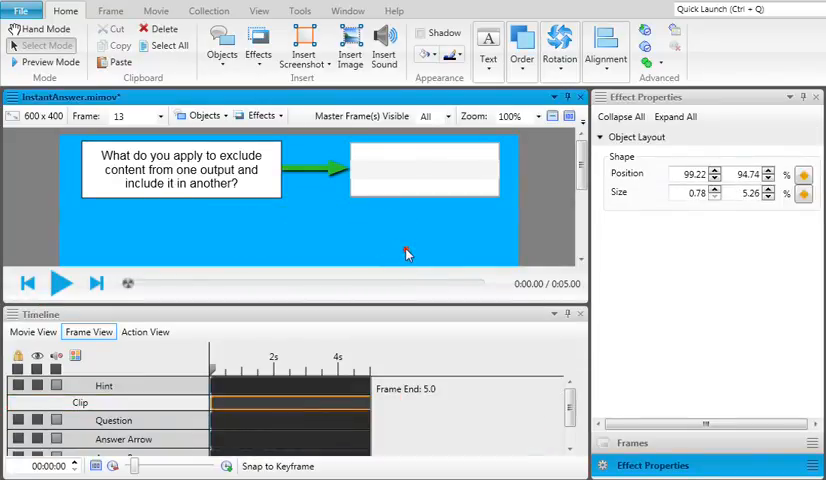
# Select frame 13's Clip effect on the hint so its position and size settings show in Effect Properties.
pyautogui.click(804, 192)
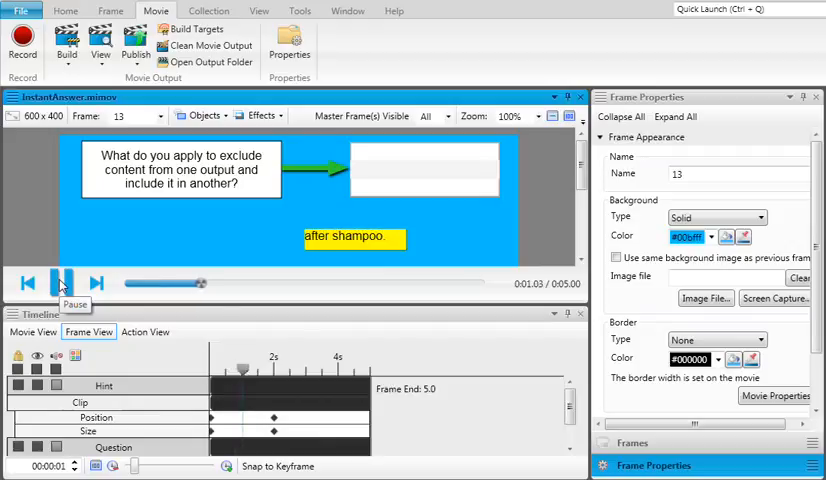
# Pause playback while the clip reveals the hint, then search Mimic Online Help for Effects.
pyautogui.click(60, 284)
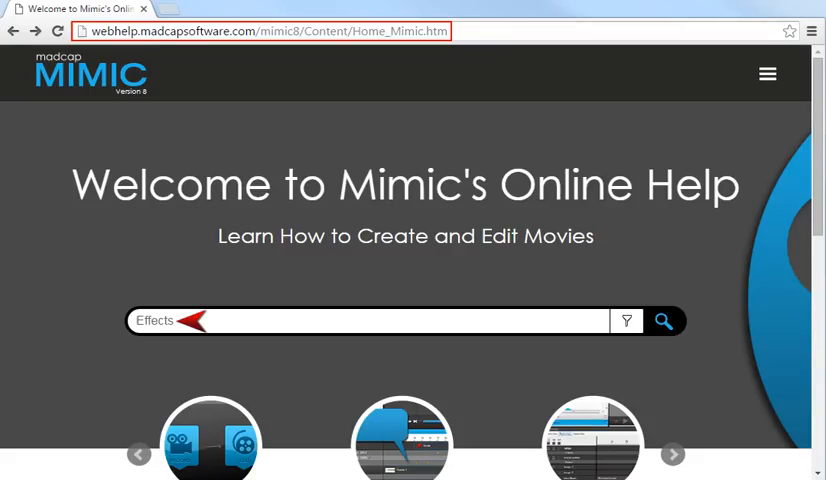
pyautogui.click(664, 320)
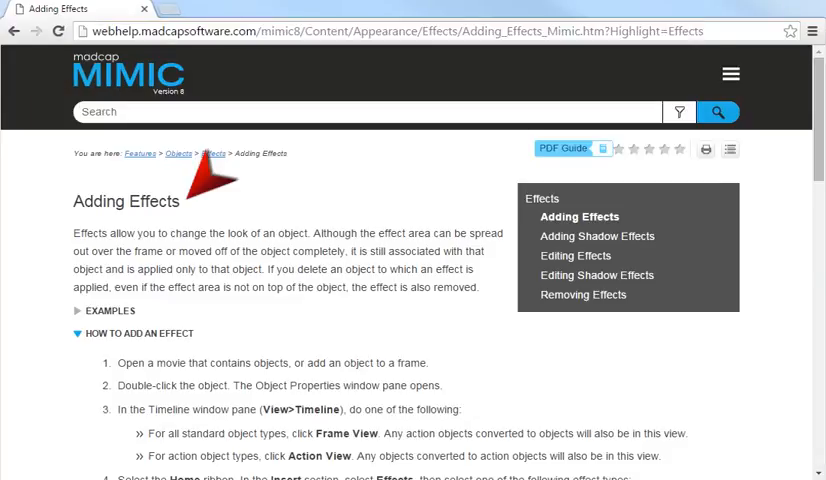